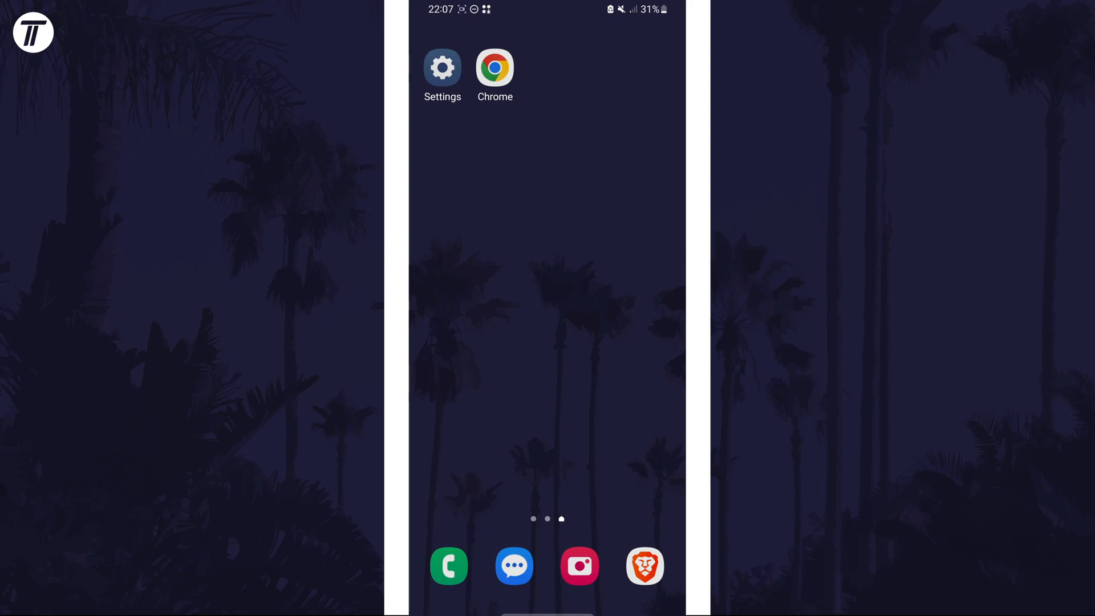
Swipe down from the home screen to expand the full Quick Settings panel
{"action": "scroll", "scroll_direction": "down", "scroll_amount": 3}
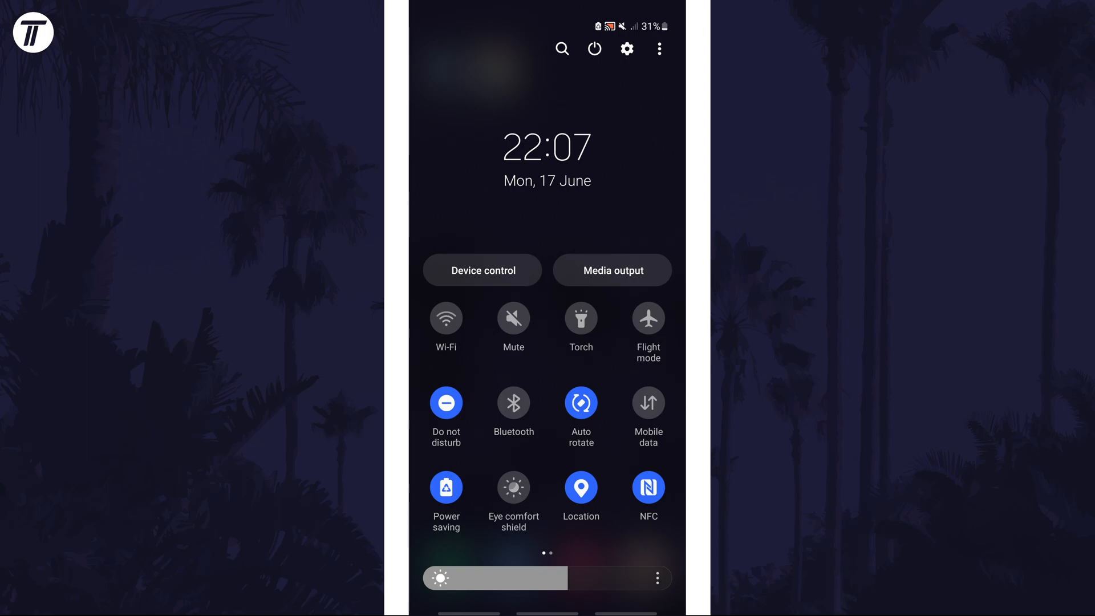
Switch the Auto rotate tile to Portrait and open its detailed options
{"action": "left_click", "coordinate": [581, 404]}
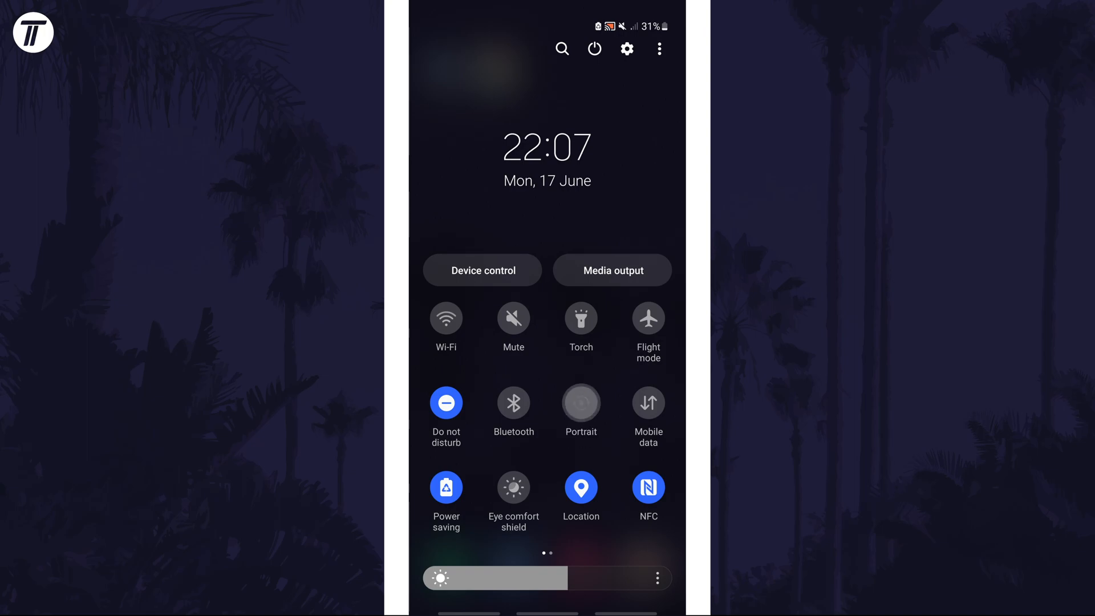
{"action": "left_click", "coordinate": [581, 403]}
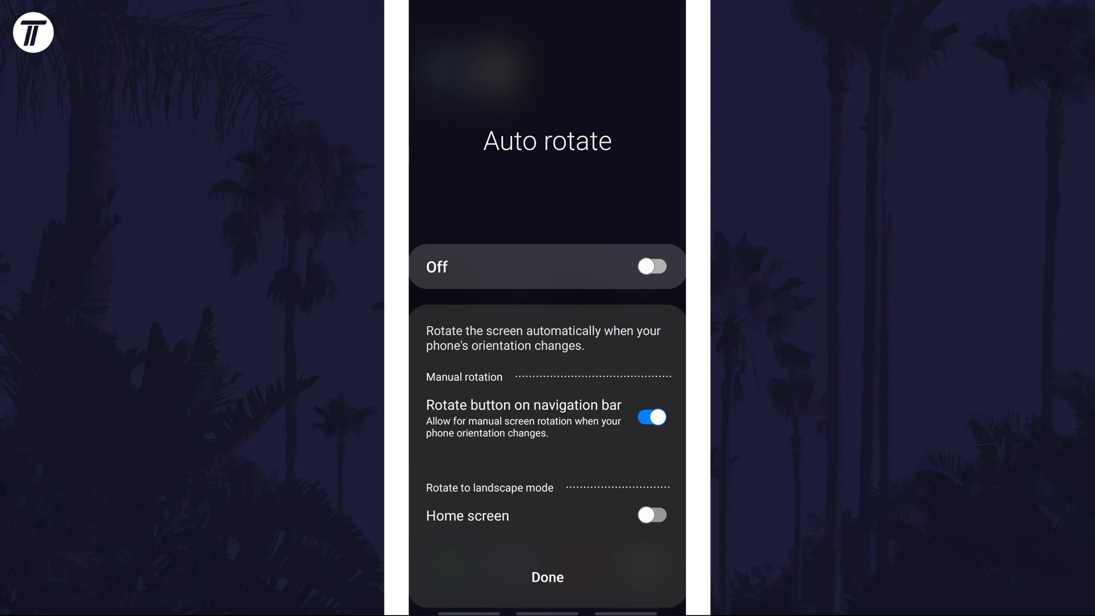
Enable the Lock screen toggle under Rotate to landscape mode, then close the options
{"action": "scroll", "scroll_direction": "down", "scroll_amount": 3}
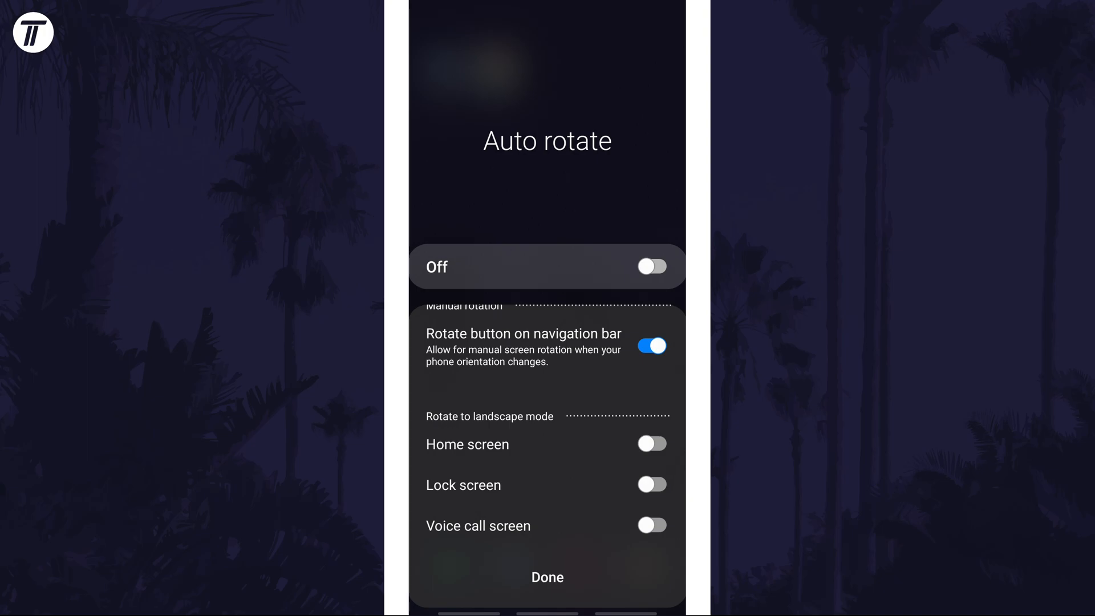
{"action": "left_click", "coordinate": [651, 485]}
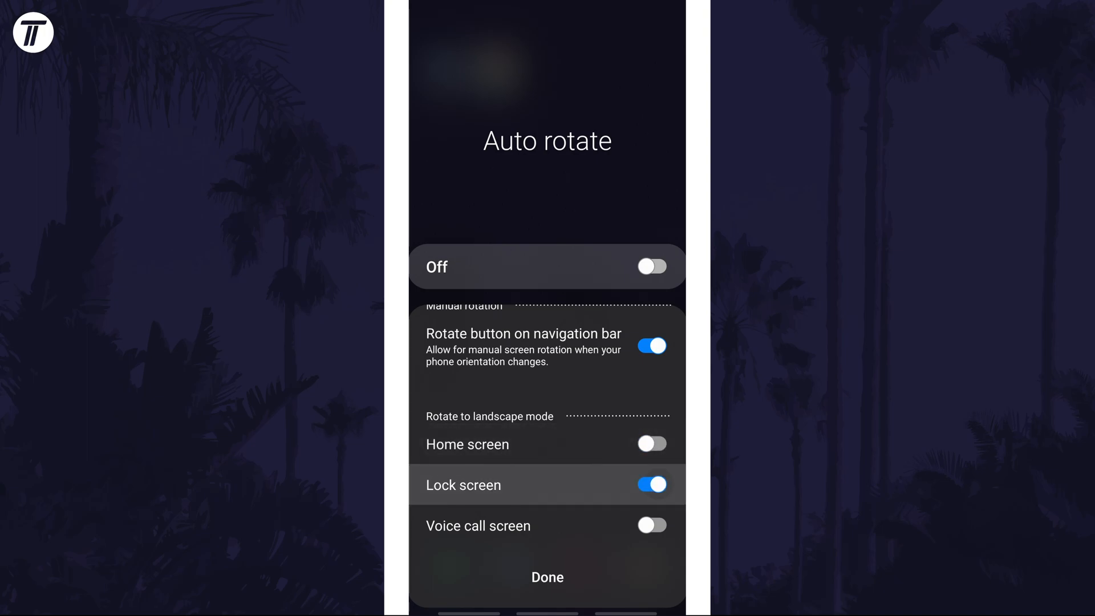
{"action": "left_click", "coordinate": [651, 485]}
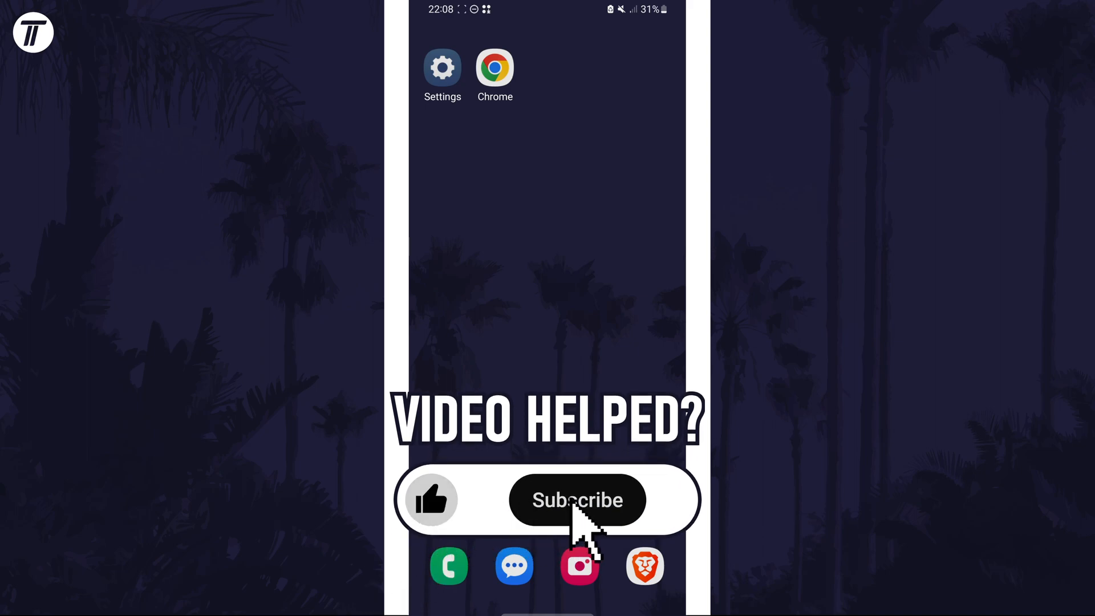
{"action": "left_click", "coordinate": [577, 500]}
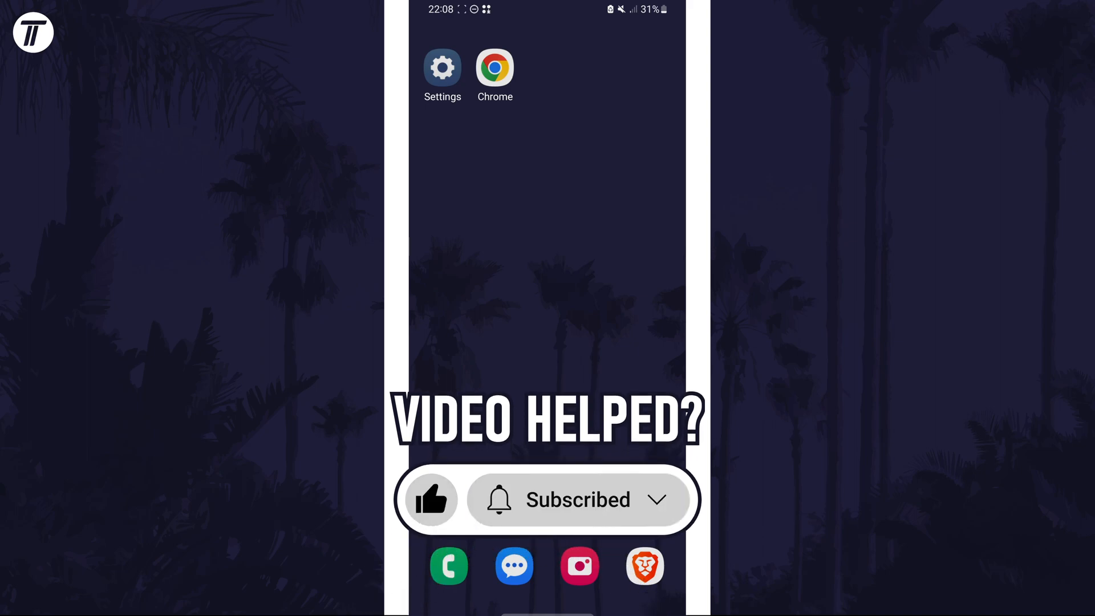